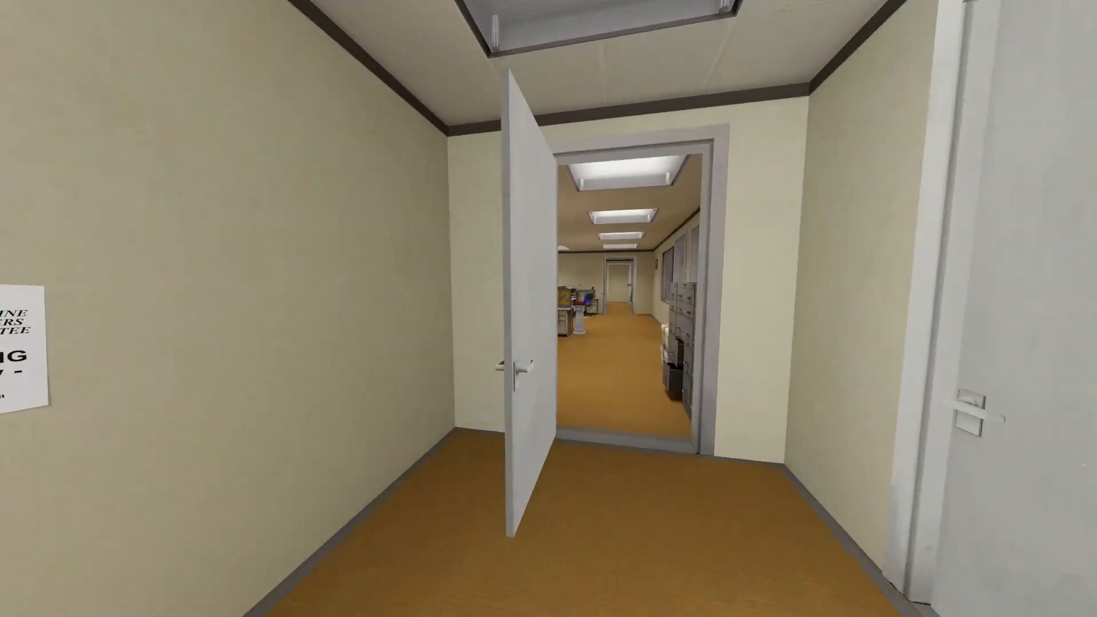
# Step: Walk forward through the open doors and along the cream-walled corridors to the wood-paneled room
pyautogui.press('w')
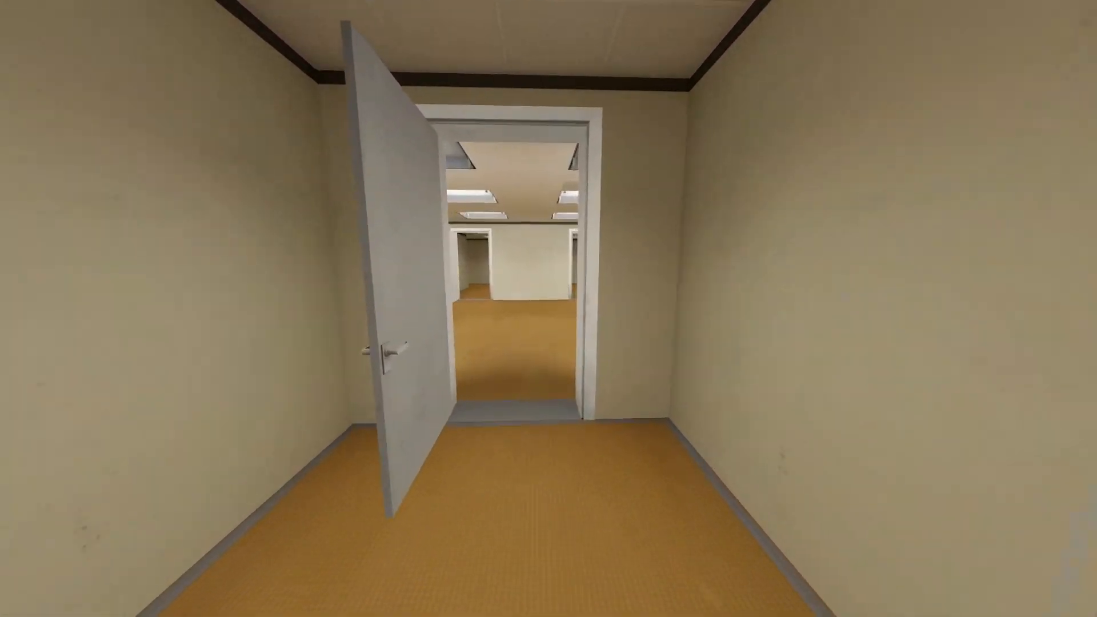
pyautogui.press('w')
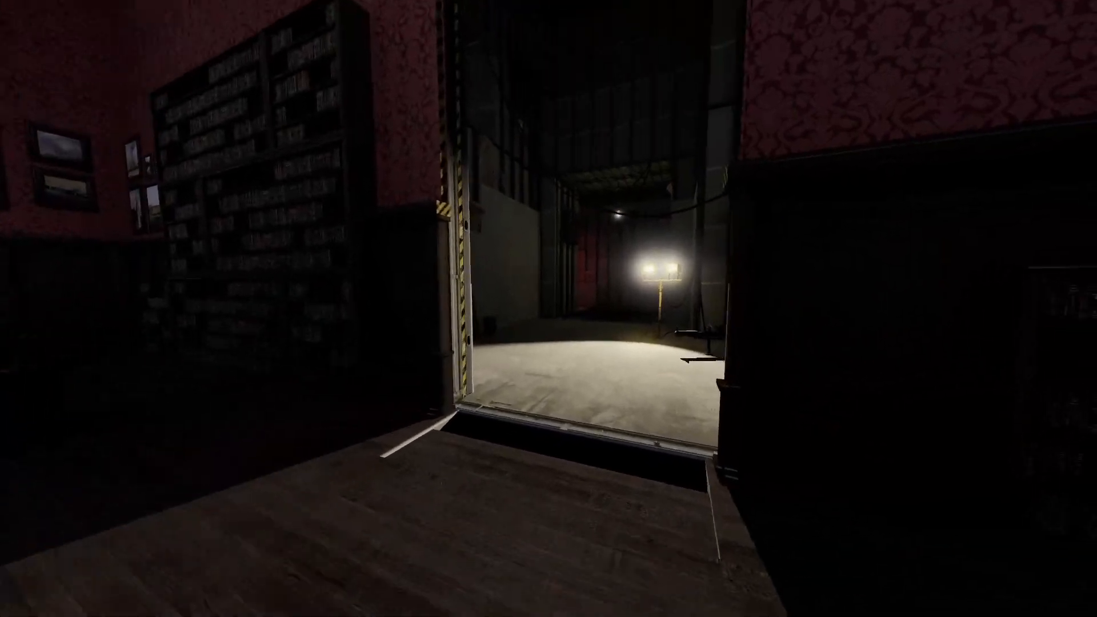
# Step: Step through the gap beside the bookshelf into the dim, pipe-lined industrial area
pyautogui.press('w')
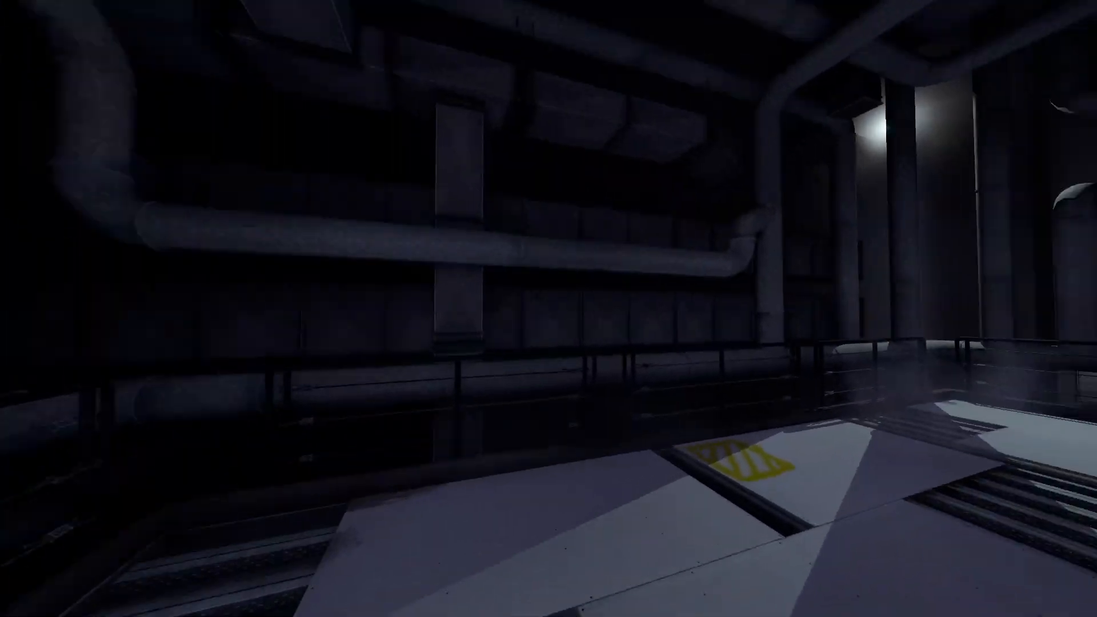
pyautogui.moveTo(548, 308)
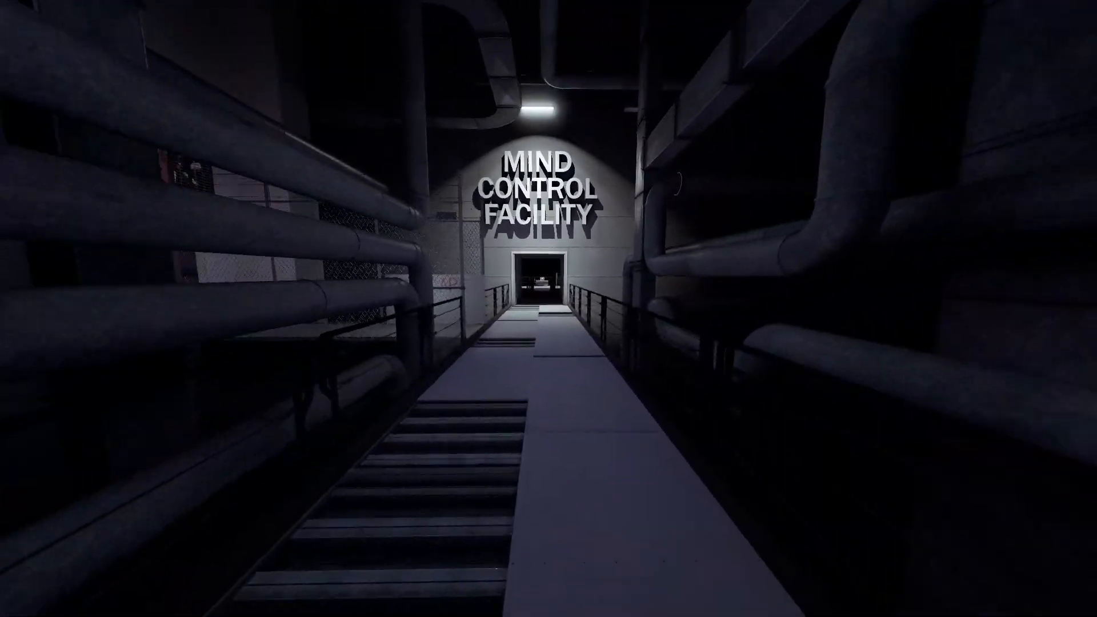
# Step: Walk the catwalk past the Mind Control Facility sign to the lit platform with the desk
pyautogui.press('w')
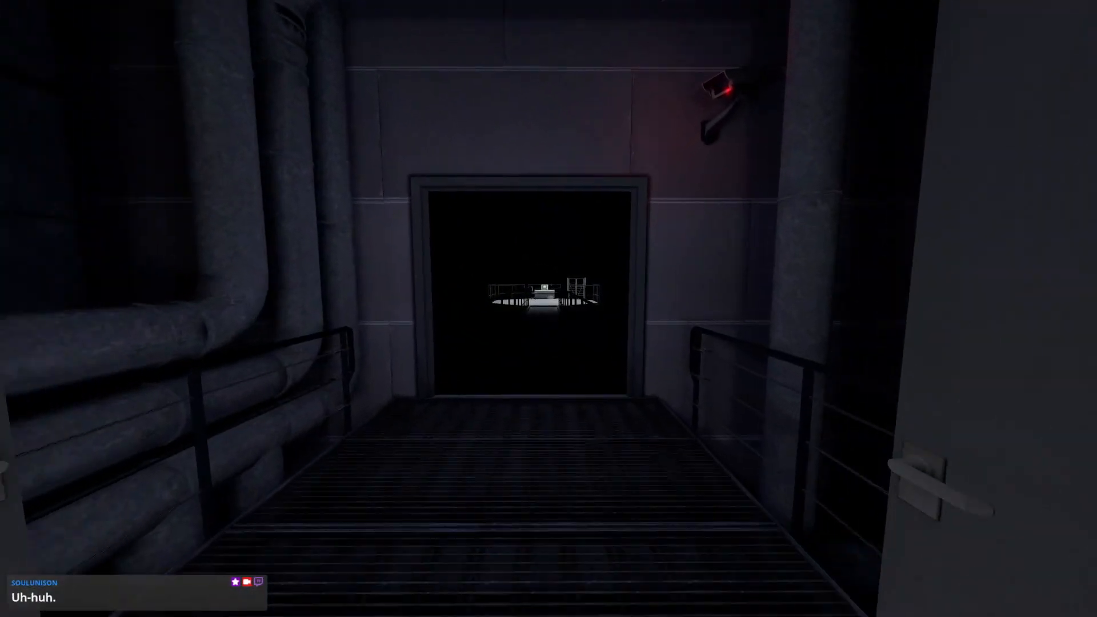
pyautogui.press('w')
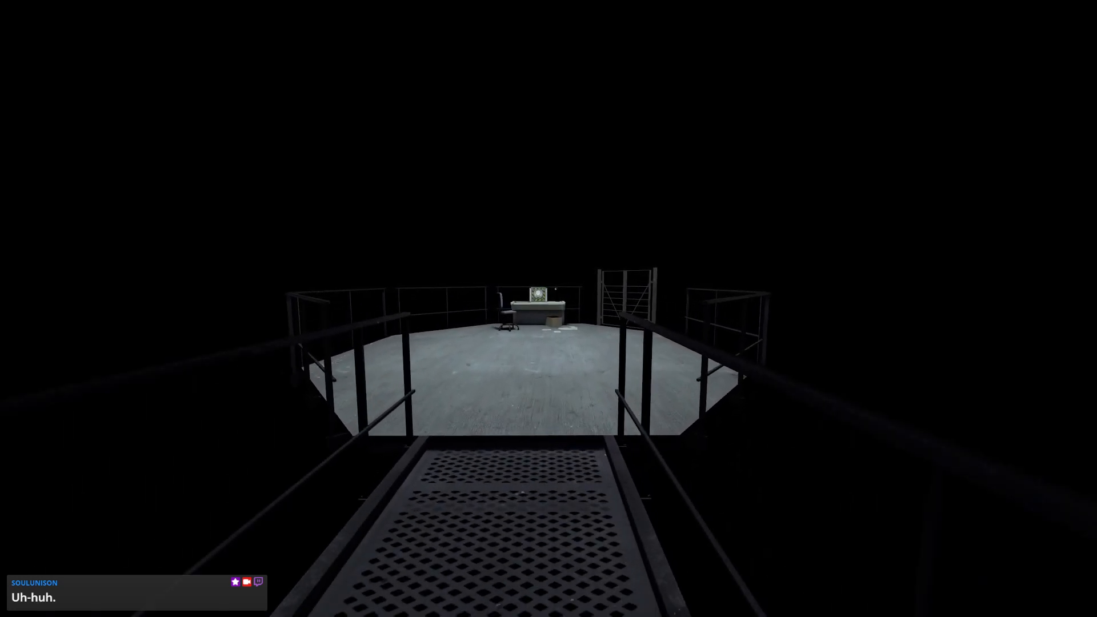